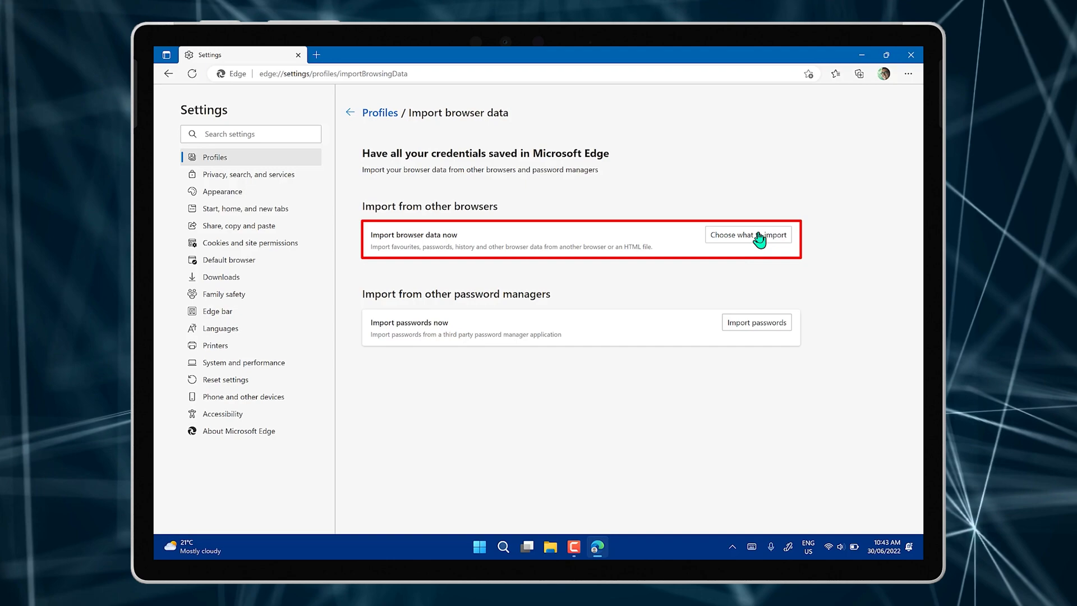
Review the 'Choose what to import' dialog, then open a fresh new tab.
{"action": "left_click", "coordinate": [747, 235]}
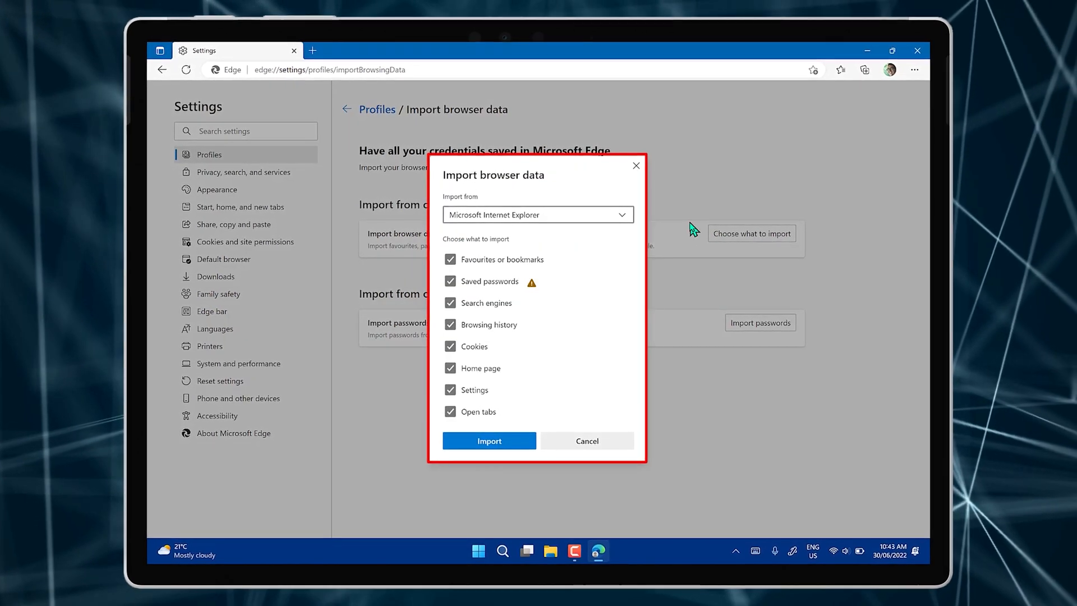
{"action": "left_click", "coordinate": [537, 213]}
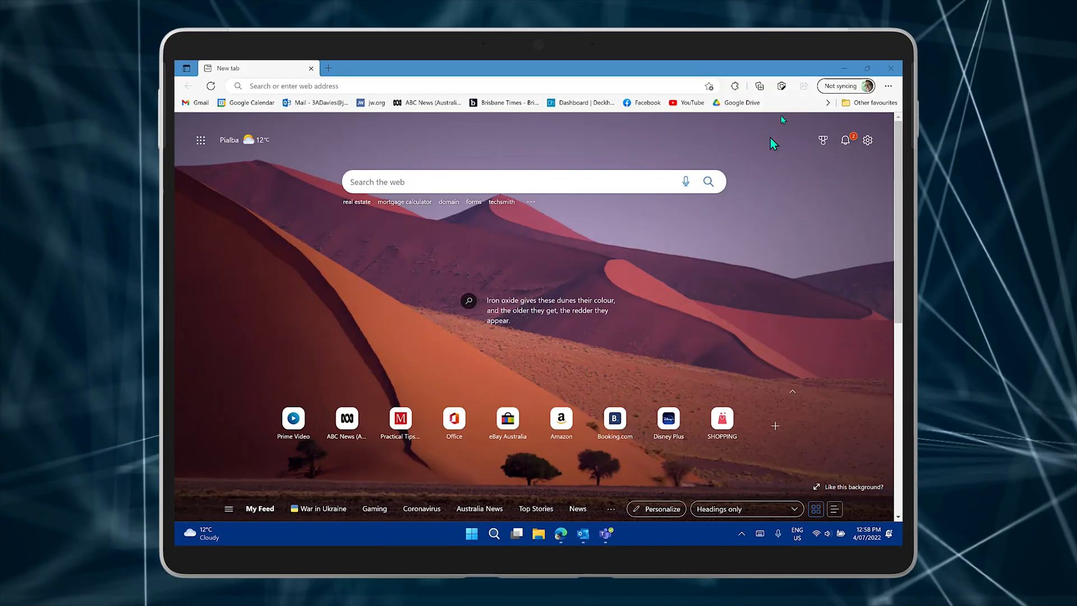
Open Edge Settings from the '...' Settings and more menu.
{"action": "left_click", "coordinate": [888, 86]}
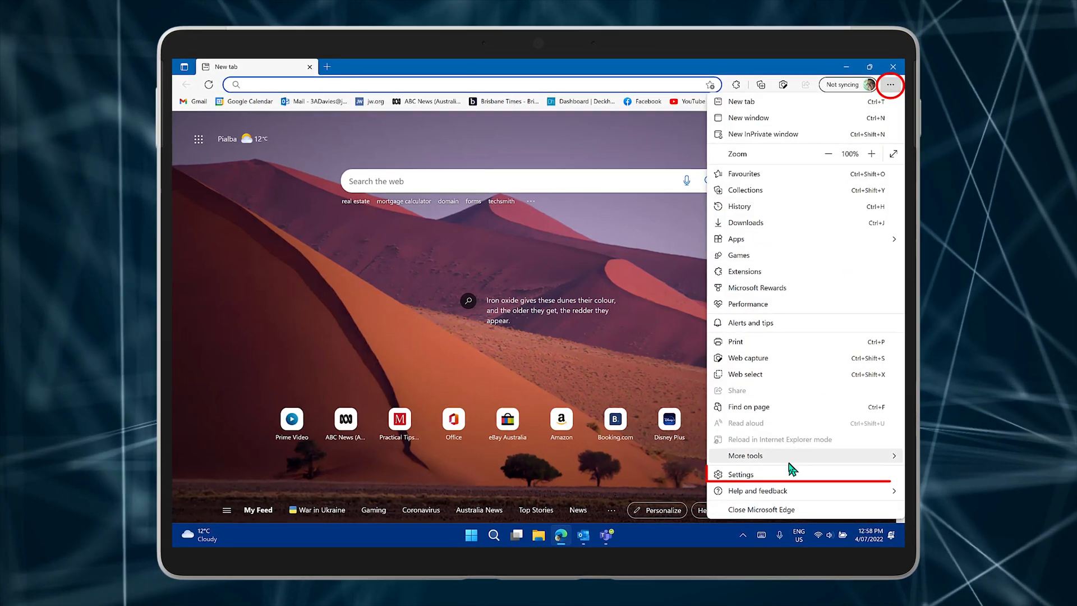
{"action": "left_click", "coordinate": [741, 473]}
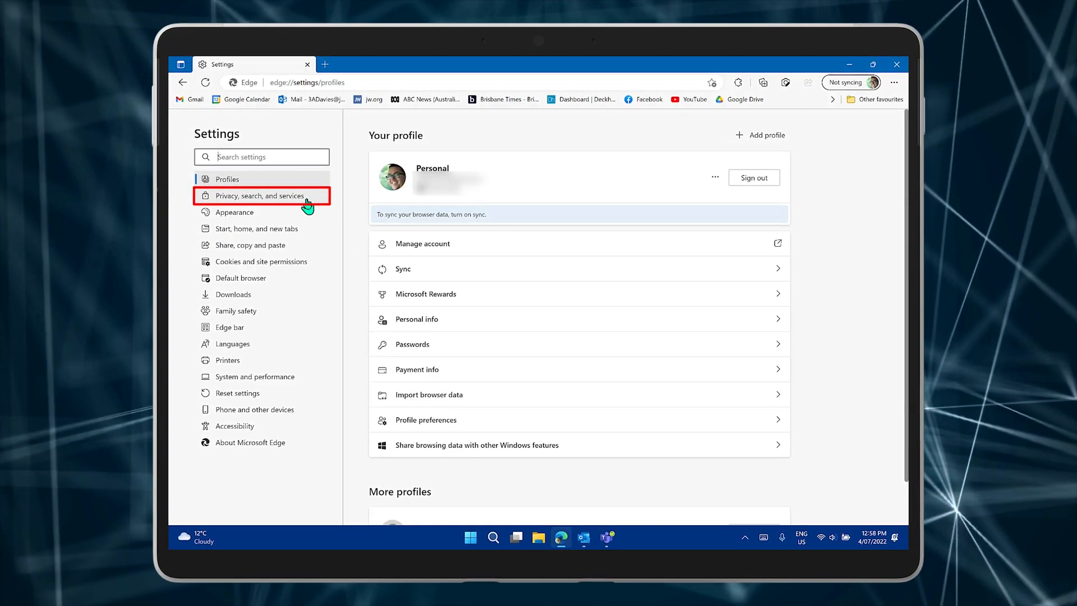
Show the Services section of Privacy, search, and services settings.
{"action": "left_click", "coordinate": [261, 196]}
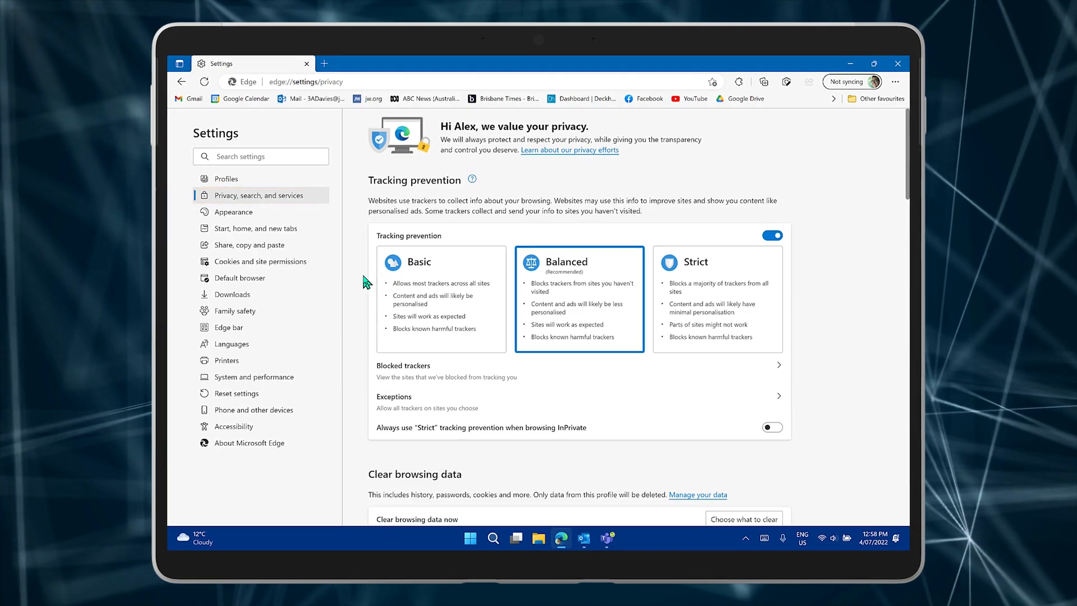
{"action": "scroll", "scroll_direction": "down", "scroll_amount": 3}
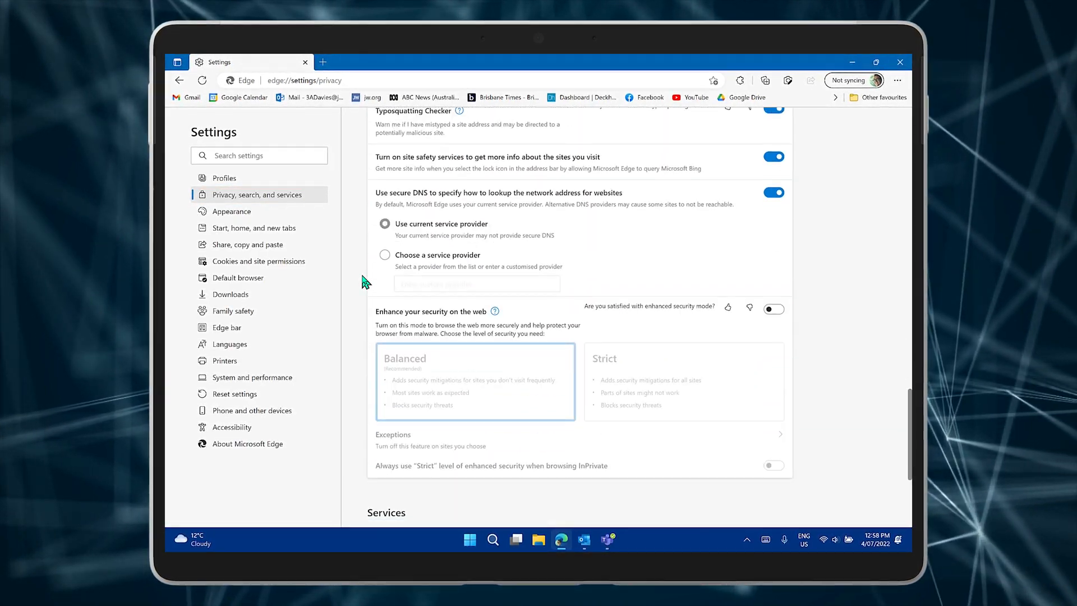
{"action": "scroll", "scroll_direction": "down", "scroll_amount": 3}
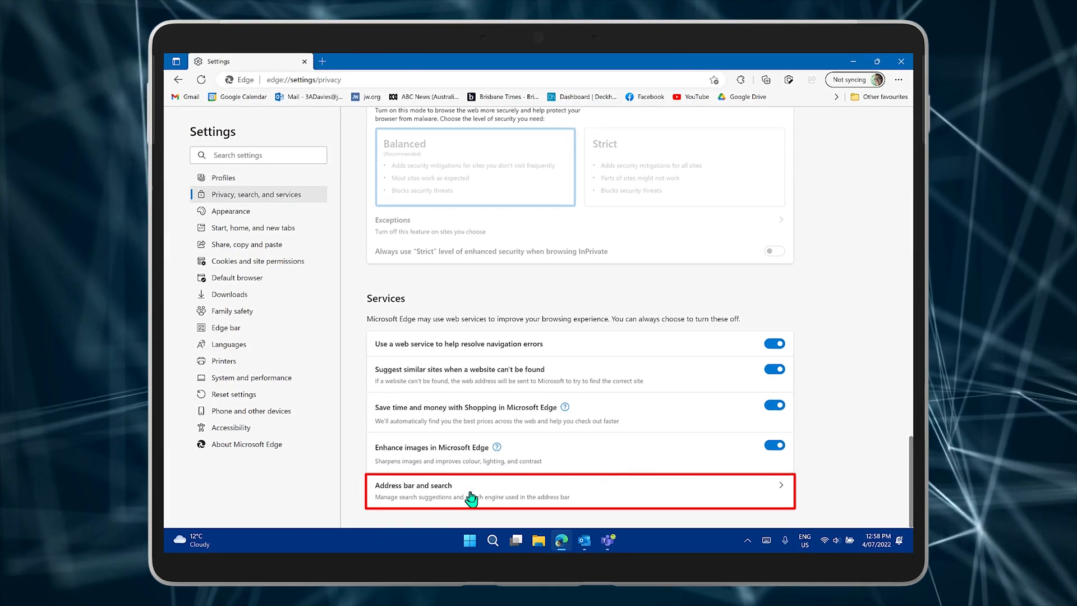
Set Google as the address bar search engine and open a new tab.
{"action": "left_click", "coordinate": [480, 491]}
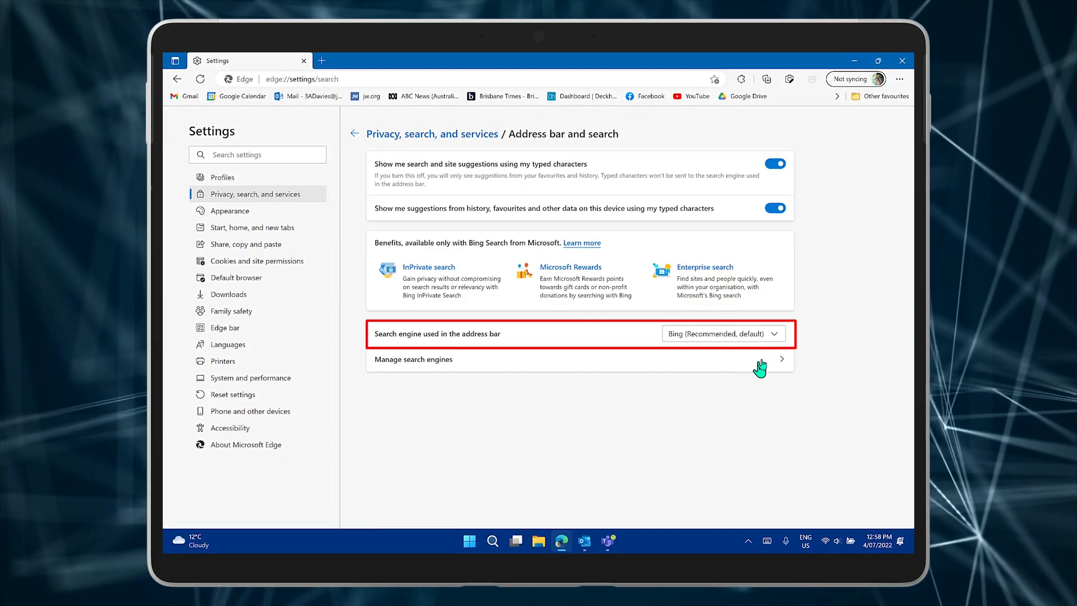
{"action": "mouse_move", "coordinate": [774, 336]}
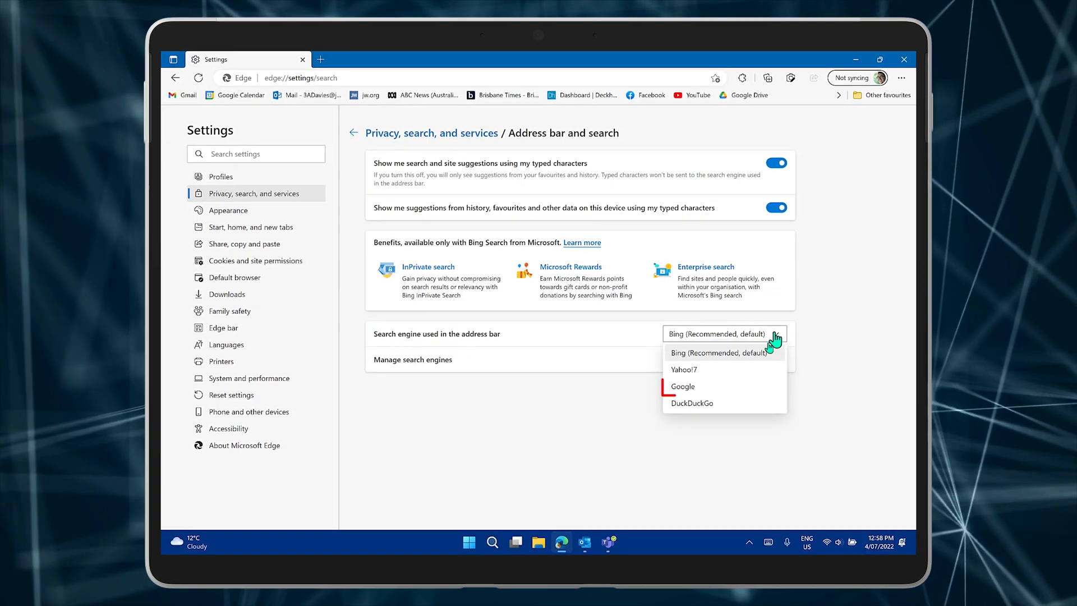
{"action": "left_click", "coordinate": [683, 385]}
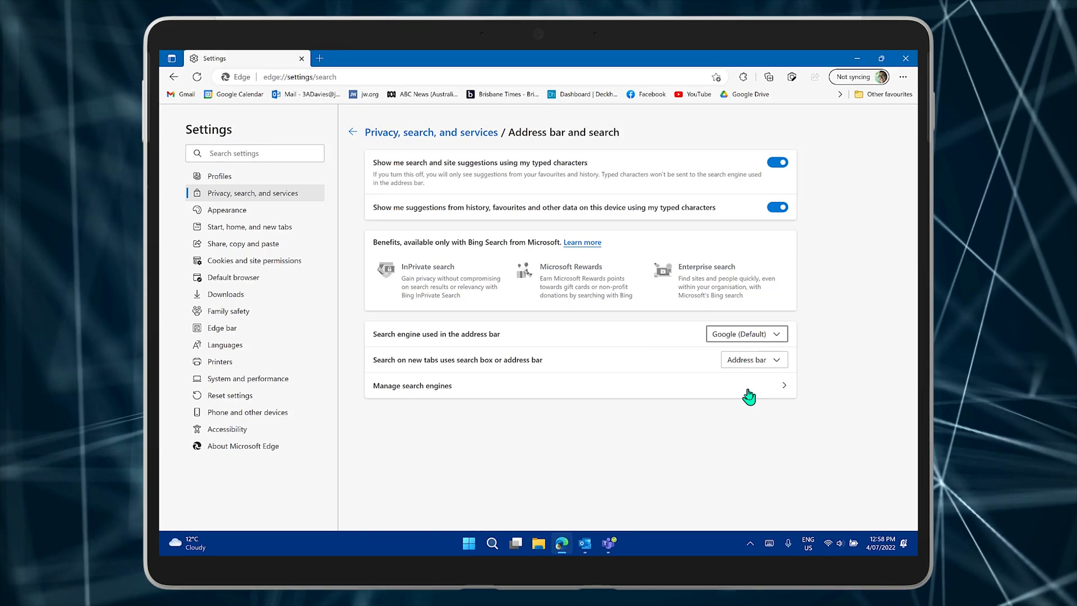
{"action": "left_click", "coordinate": [318, 58]}
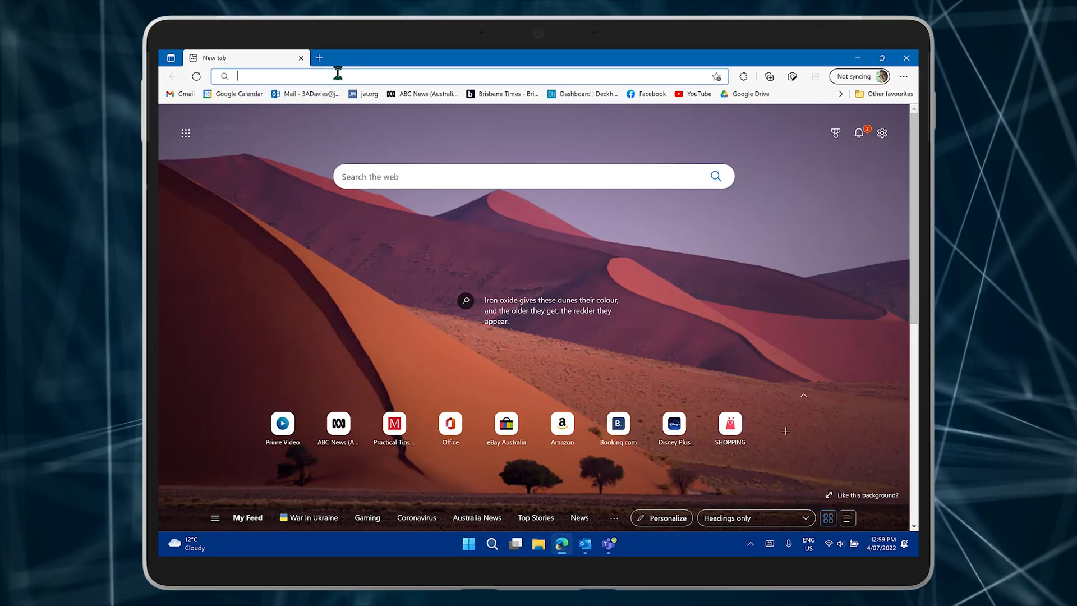
Search 'teams' from the address bar to get Google results, then open a new tab.
{"action": "type", "text": "teams"}
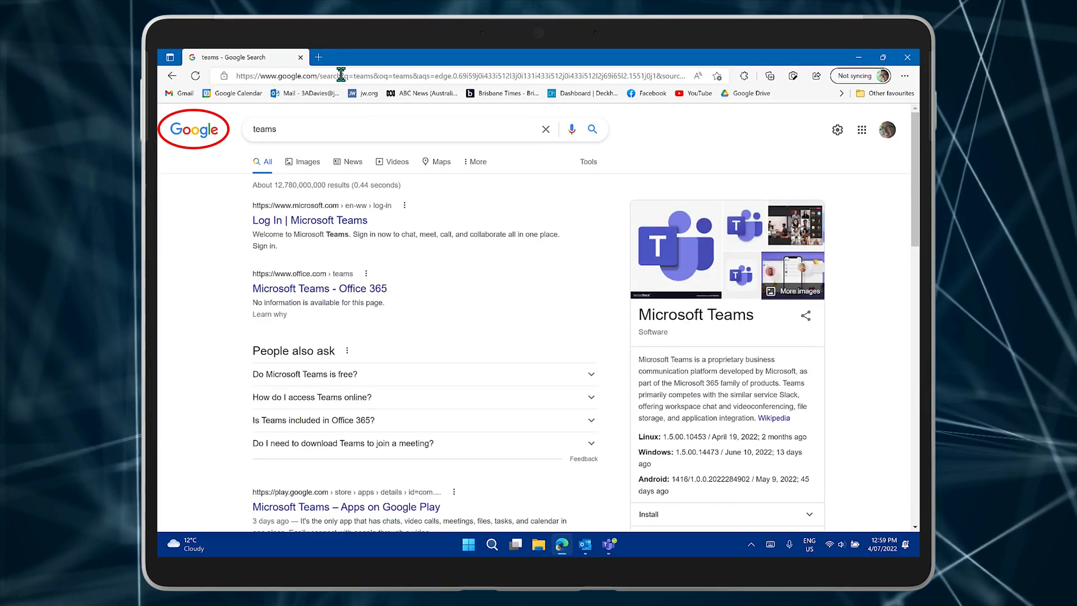
{"action": "left_click", "coordinate": [317, 58]}
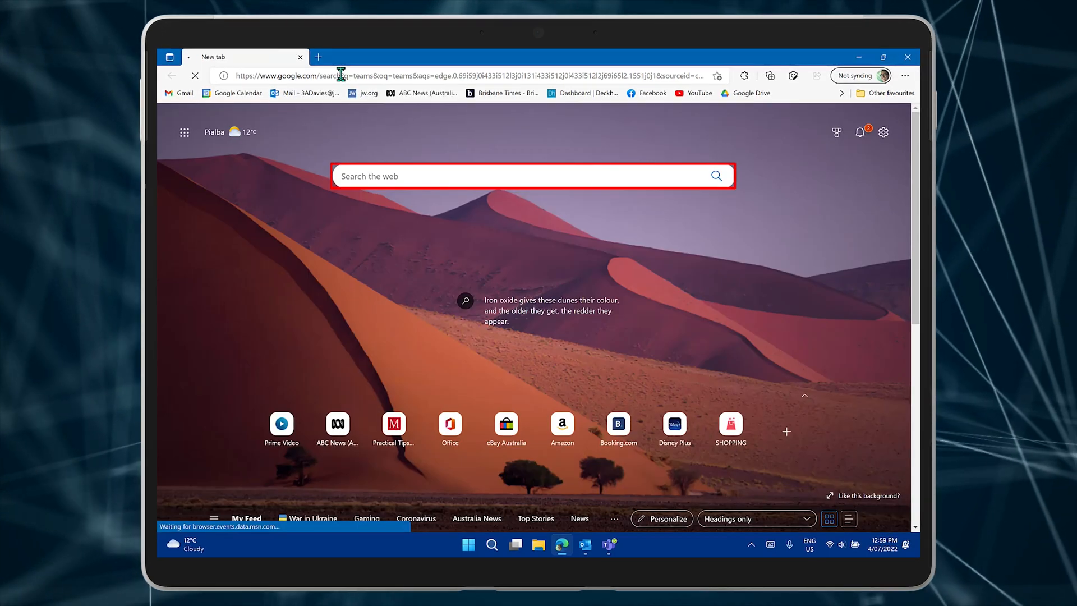